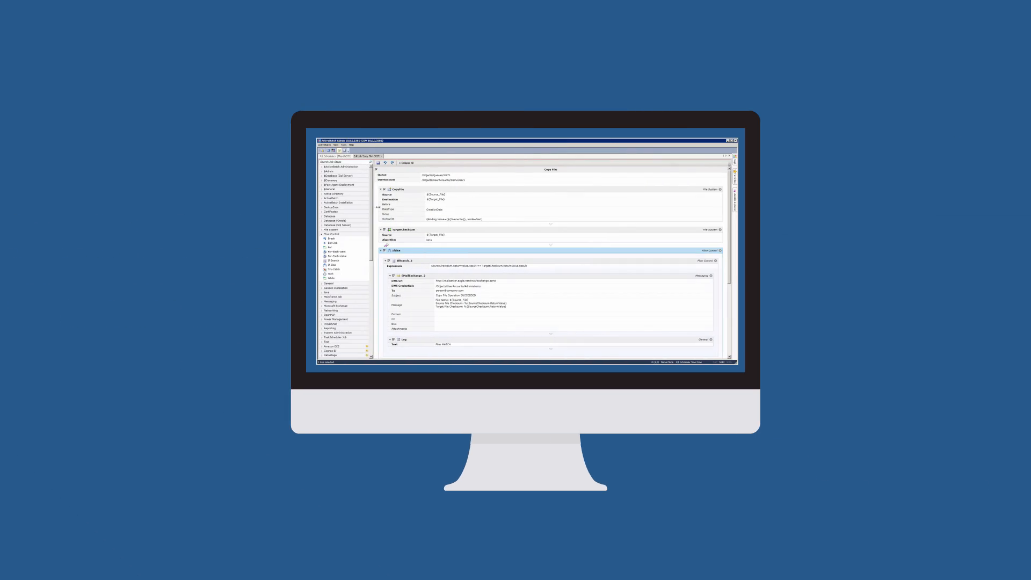
click(322, 233)
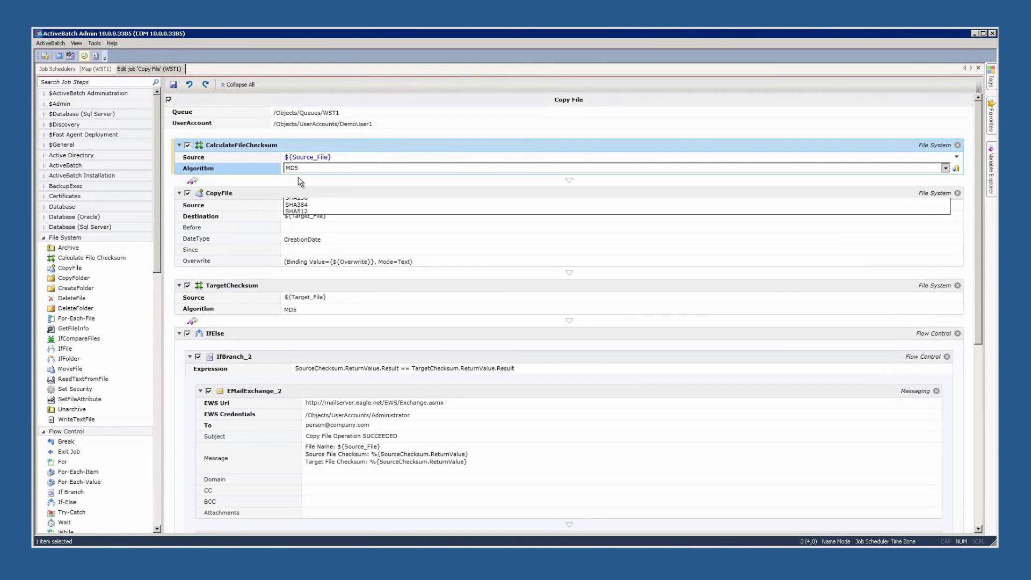
scroll(down, 3)
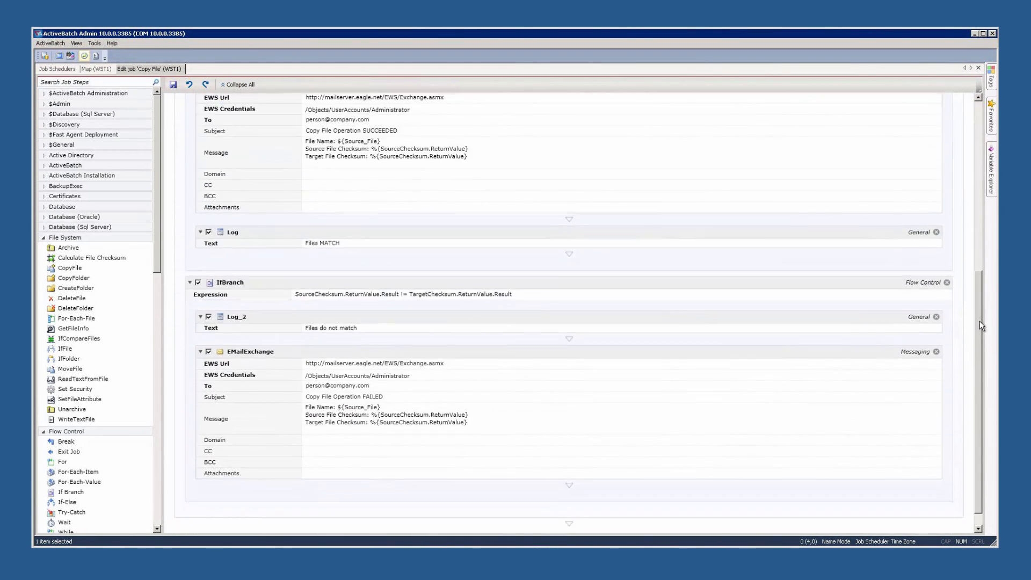